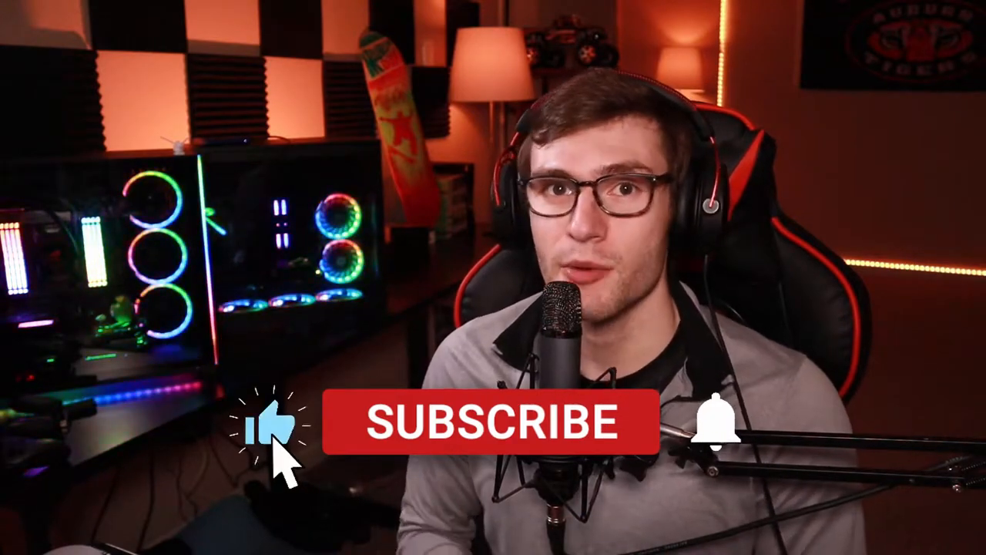
Switch the Output settings to Advanced mode and show the Replay Buffer options
click(493, 422)
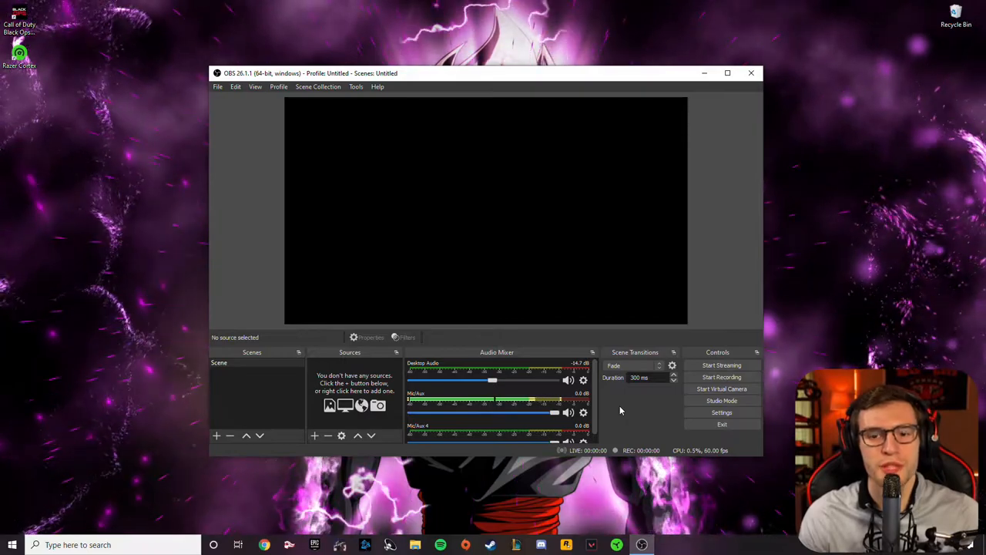
click(721, 413)
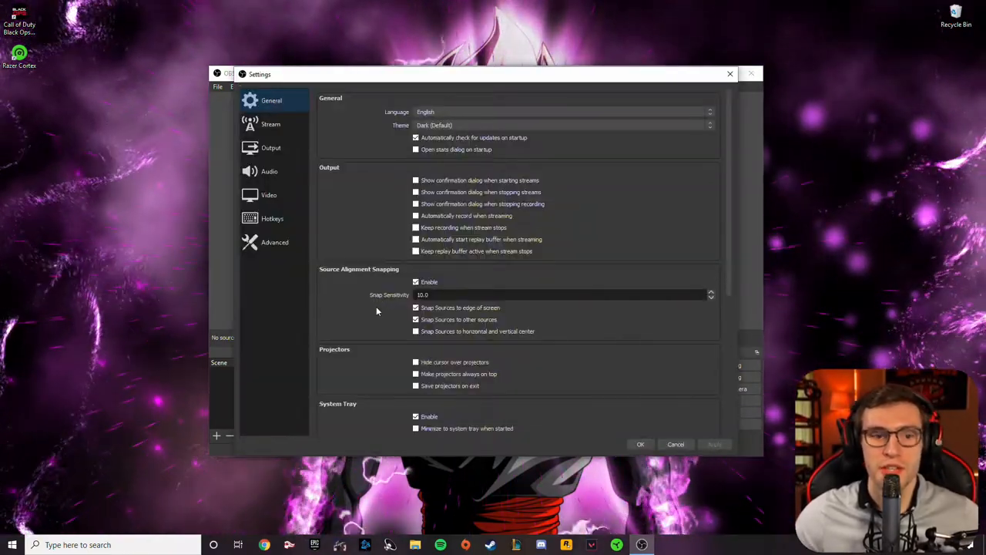
click(272, 148)
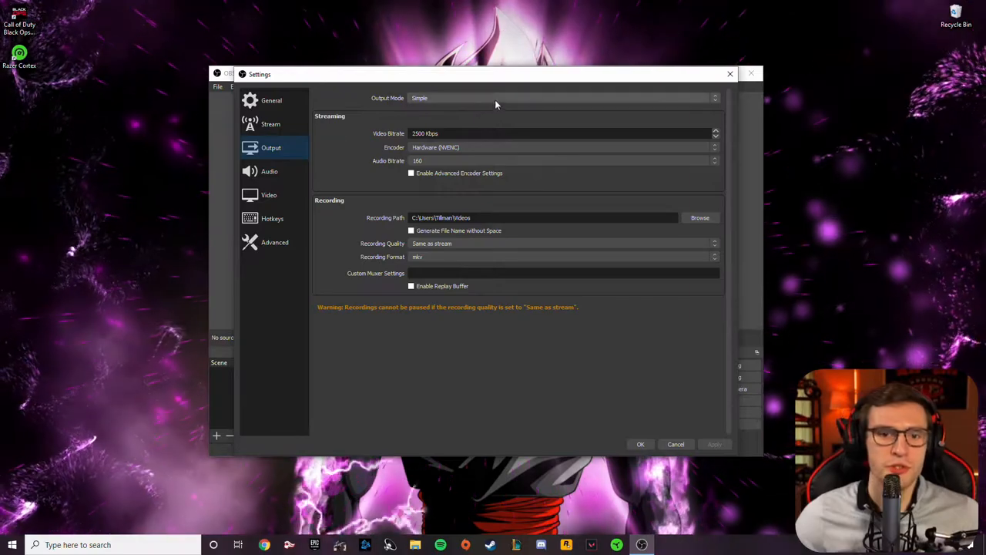
click(562, 99)
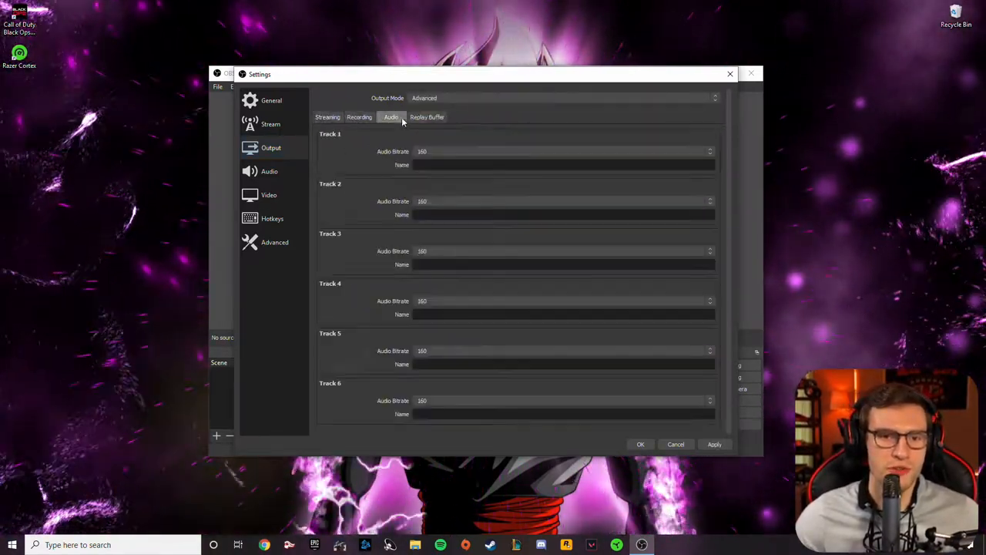
click(427, 117)
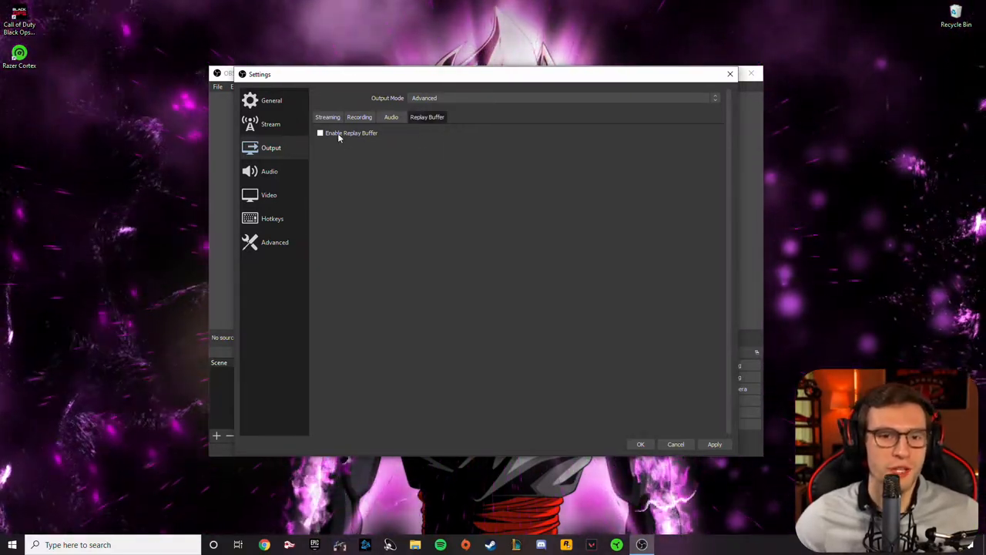
Enable the replay buffer with a maximum replay time of 1800 seconds
click(320, 132)
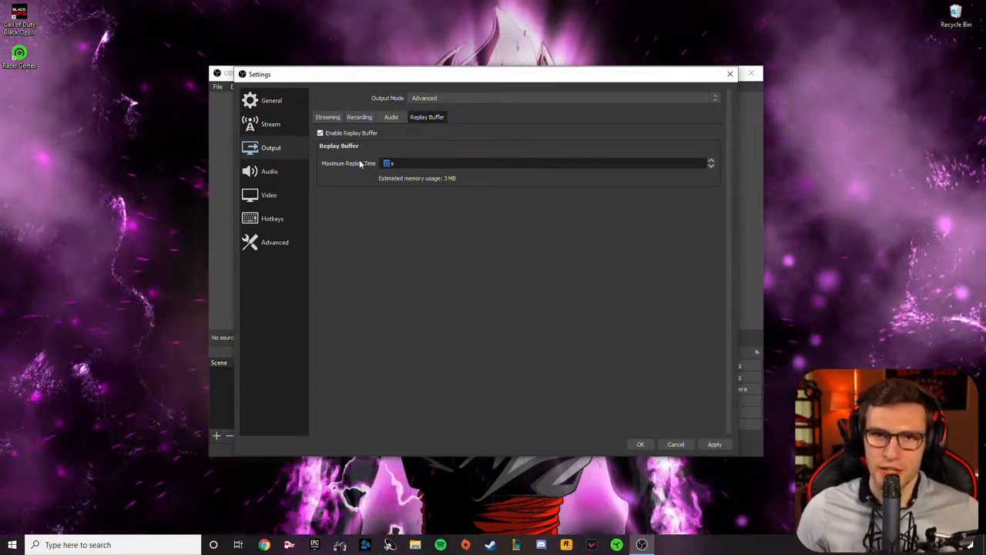
text(1800)
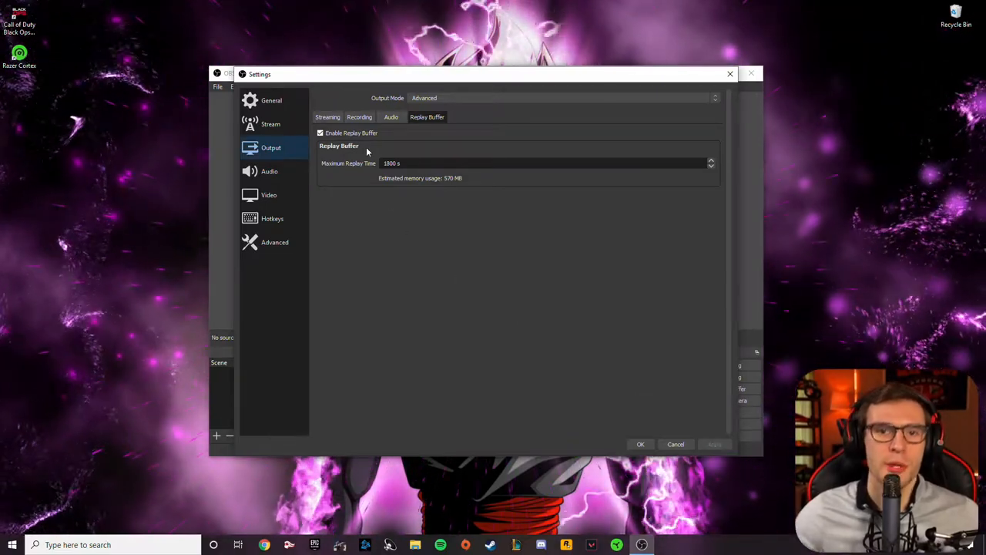
Set the recording format to mp4 in the Recording options
click(359, 117)
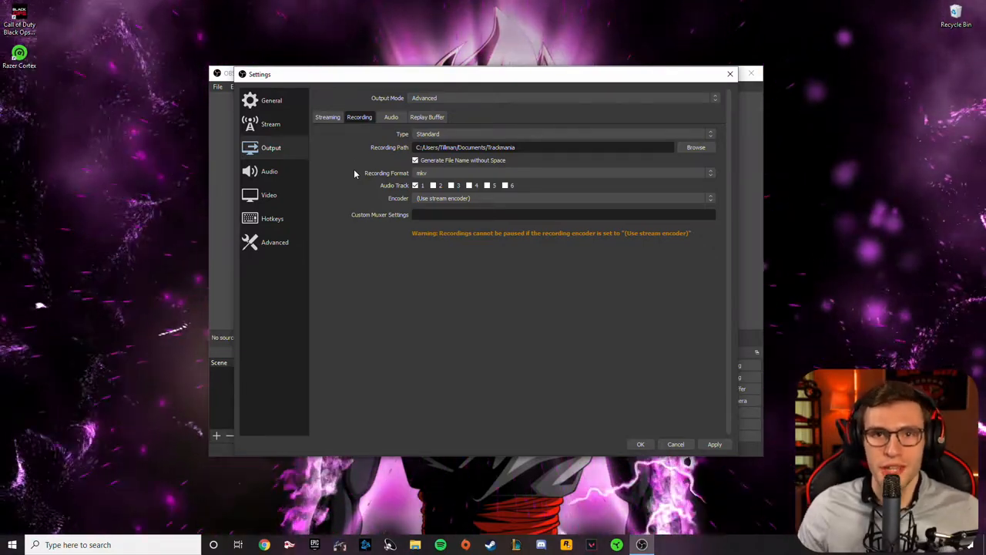
click(562, 173)
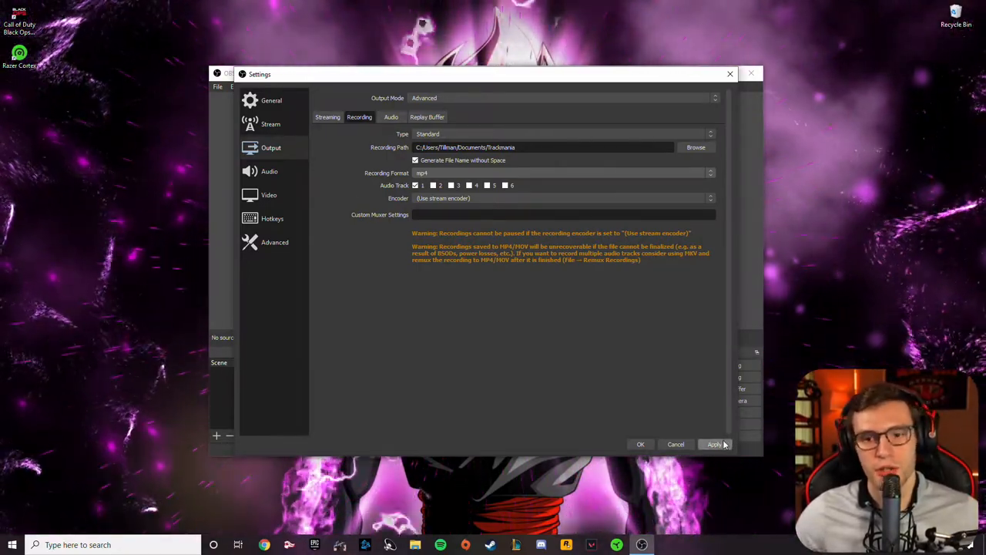
click(271, 219)
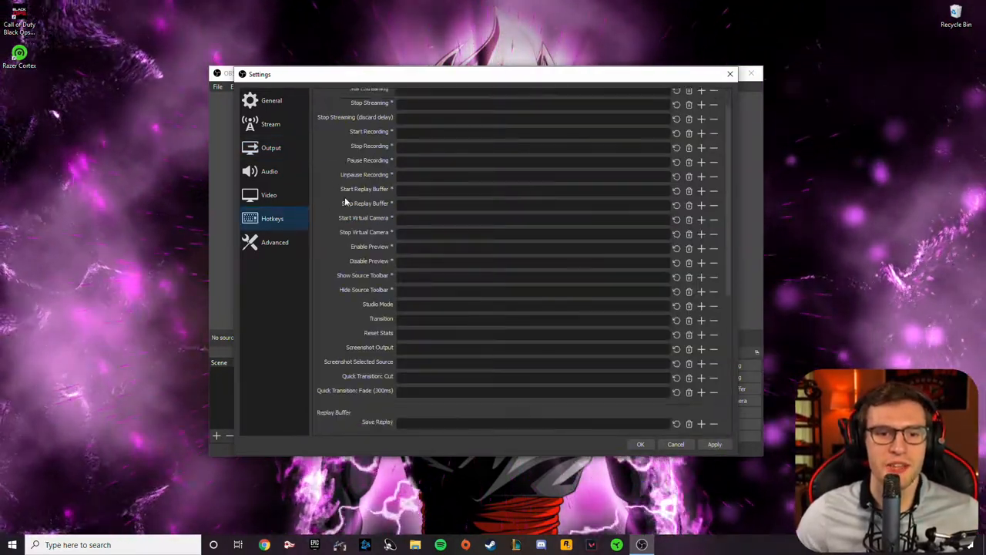
Assign a hotkey to the Replay Buffer Save Replay action and apply the settings
scroll(down, 3)
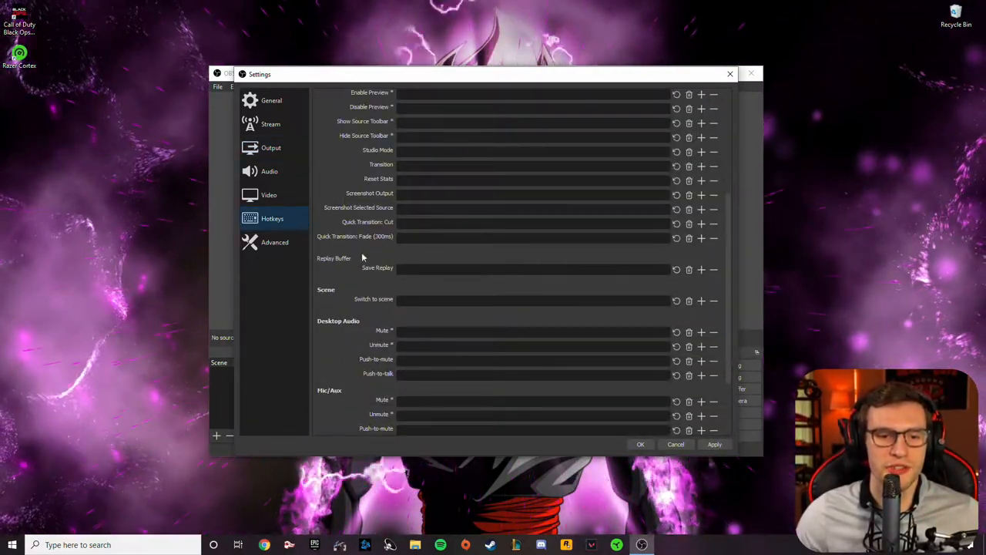
click(531, 268)
text(1)
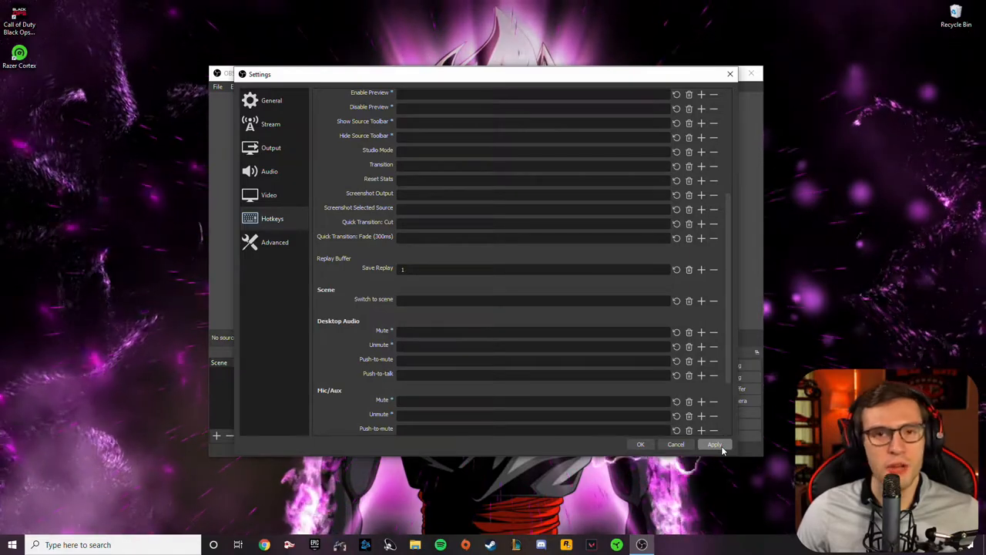
click(641, 444)
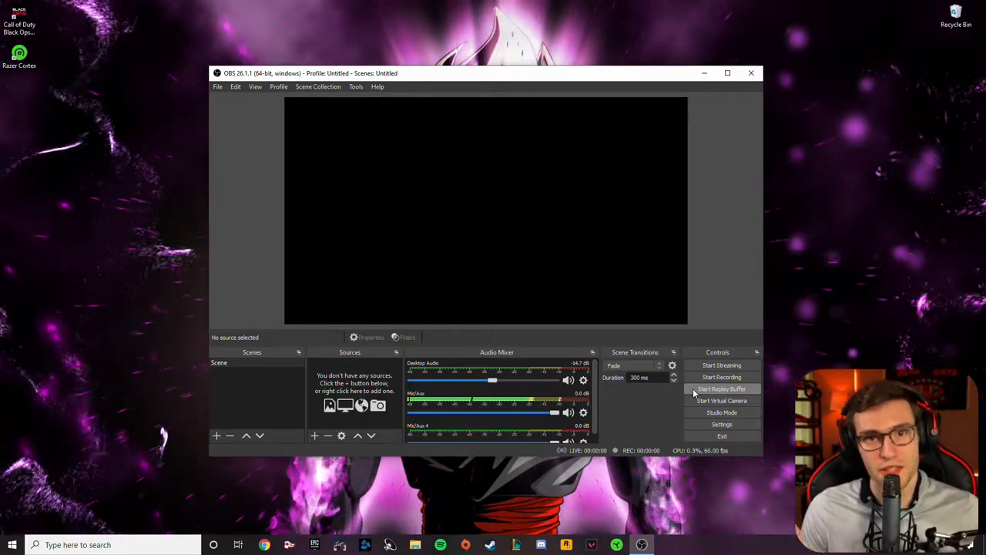
Reopen Settings to show the replay buffer page still enabled
click(721, 424)
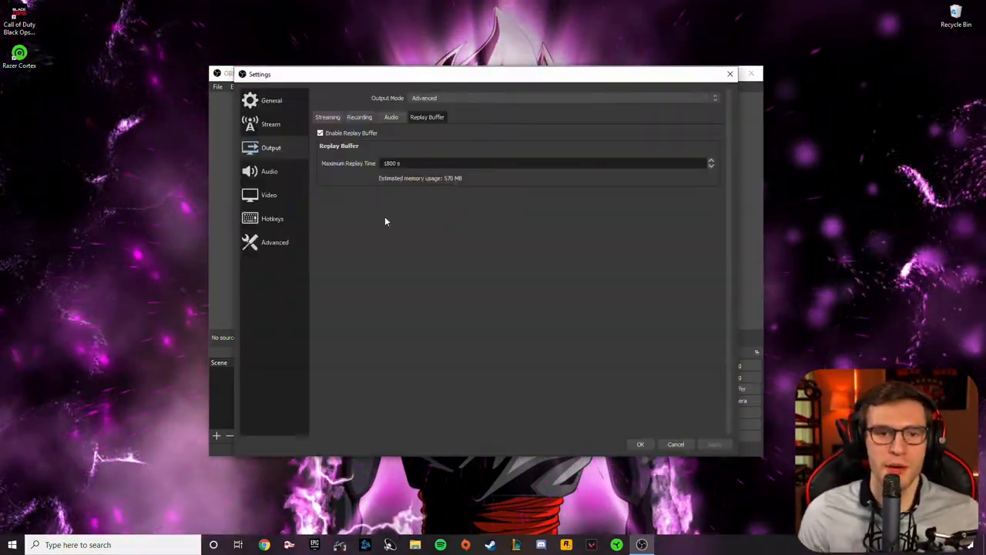